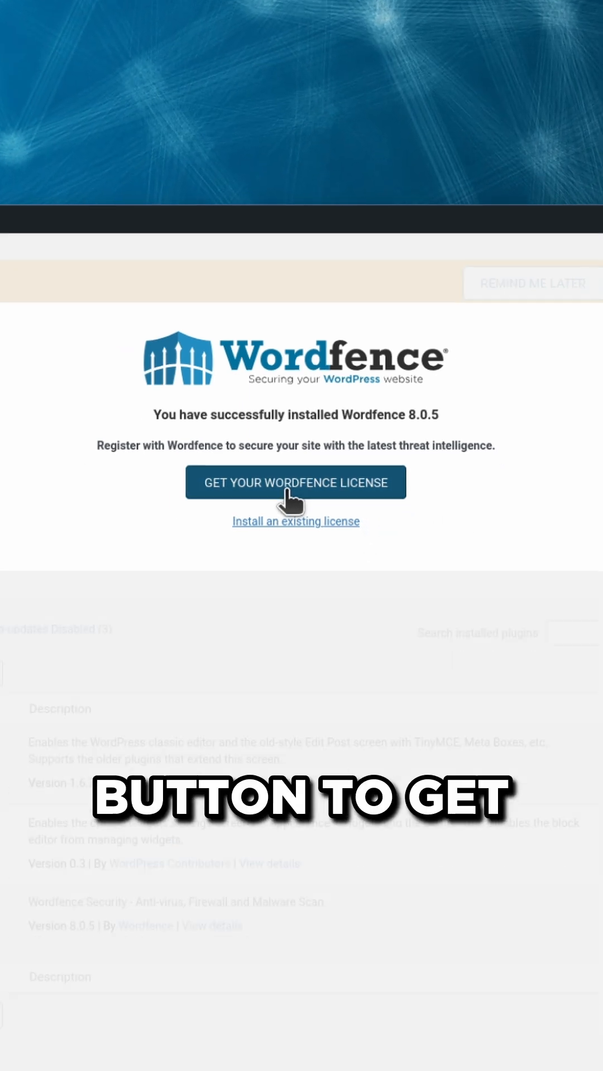
- Open the Wordfence license page and browse the Free, Premium, Care and Response plans
left_click(295, 482)
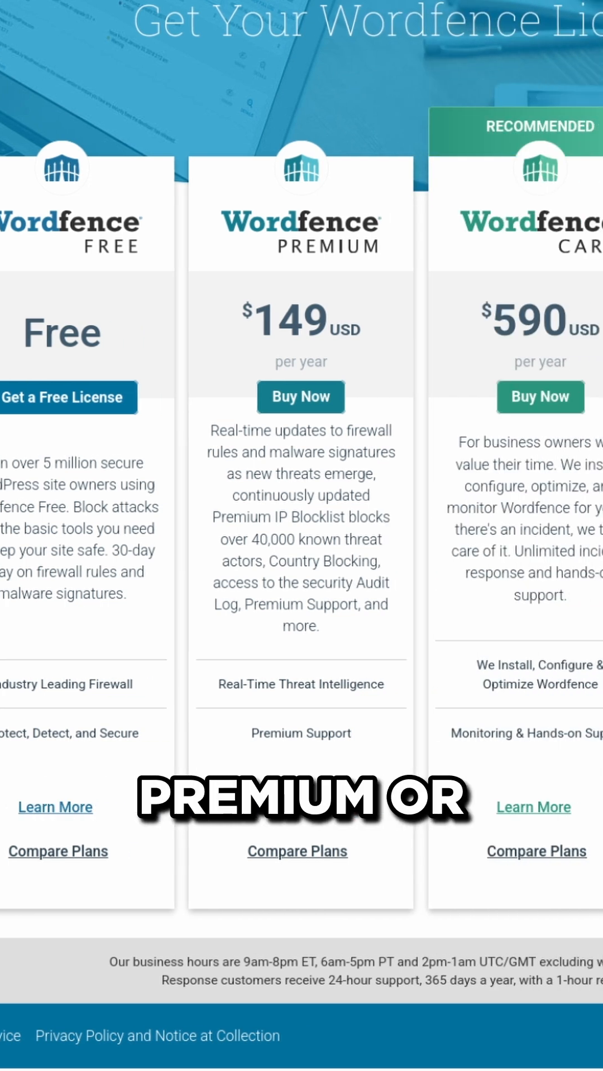
scroll("right", 3)
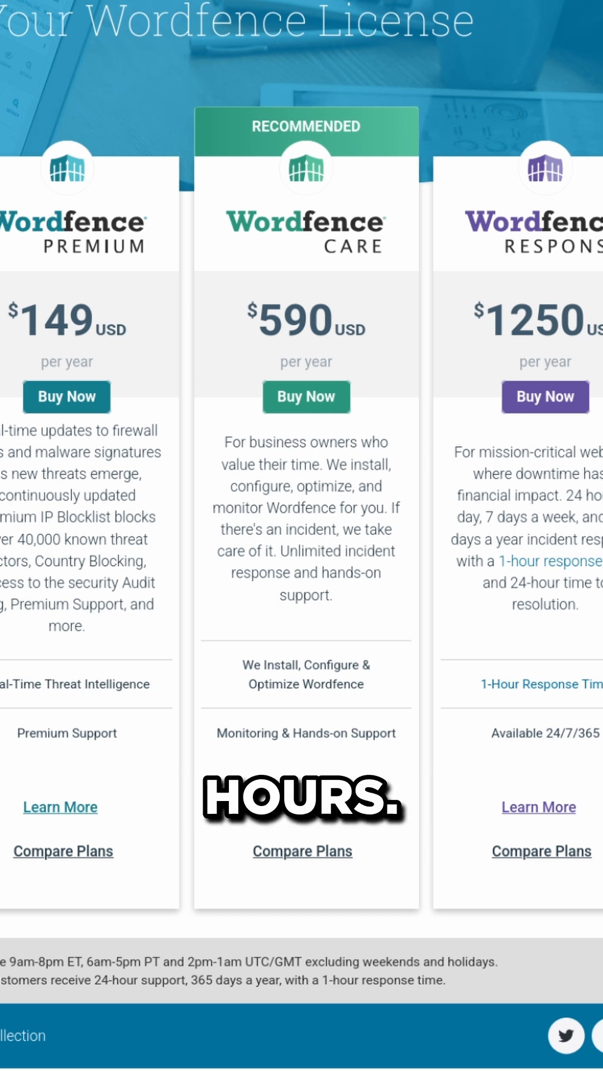
scroll("right", 3)
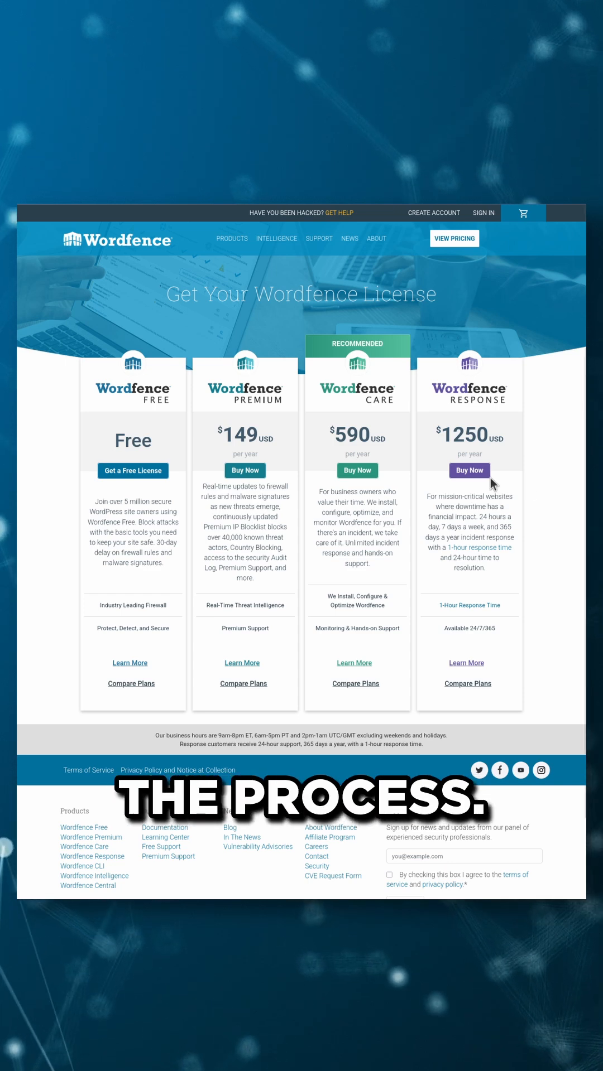
- Select 'Get a Free License' under Wordfence Free
left_click(133, 471)
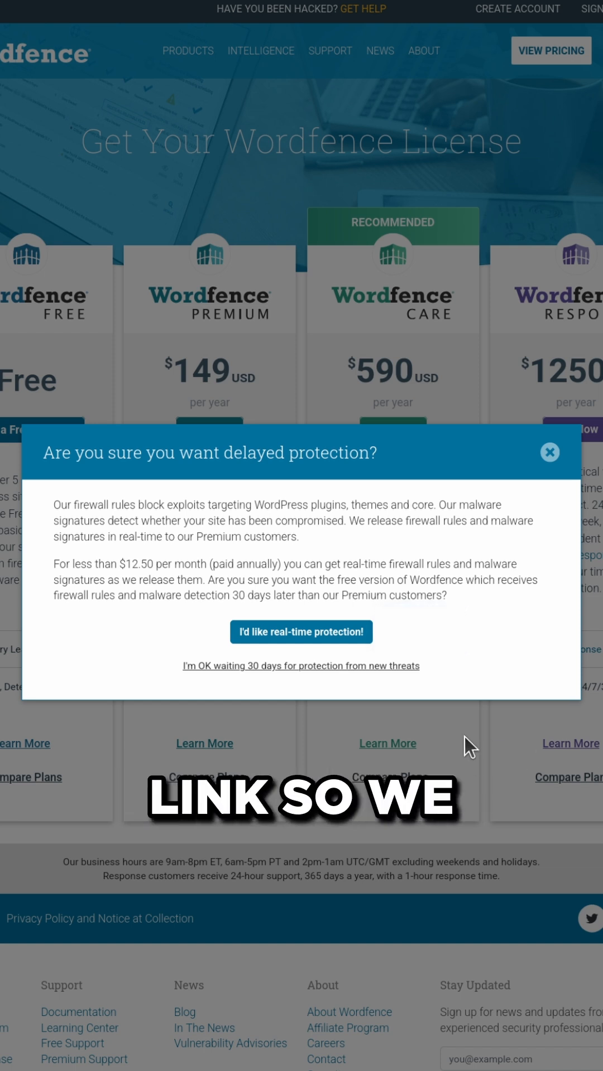
- Accept the 30-day delay, opt into email alerts, agree to terms, and register
left_click(301, 665)
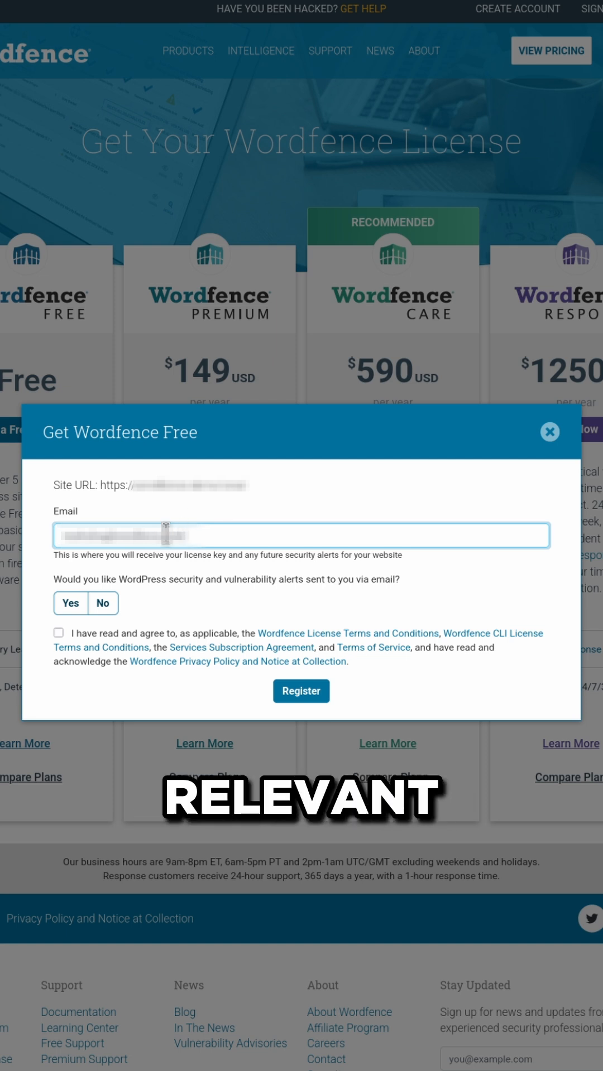
left_click(58, 632)
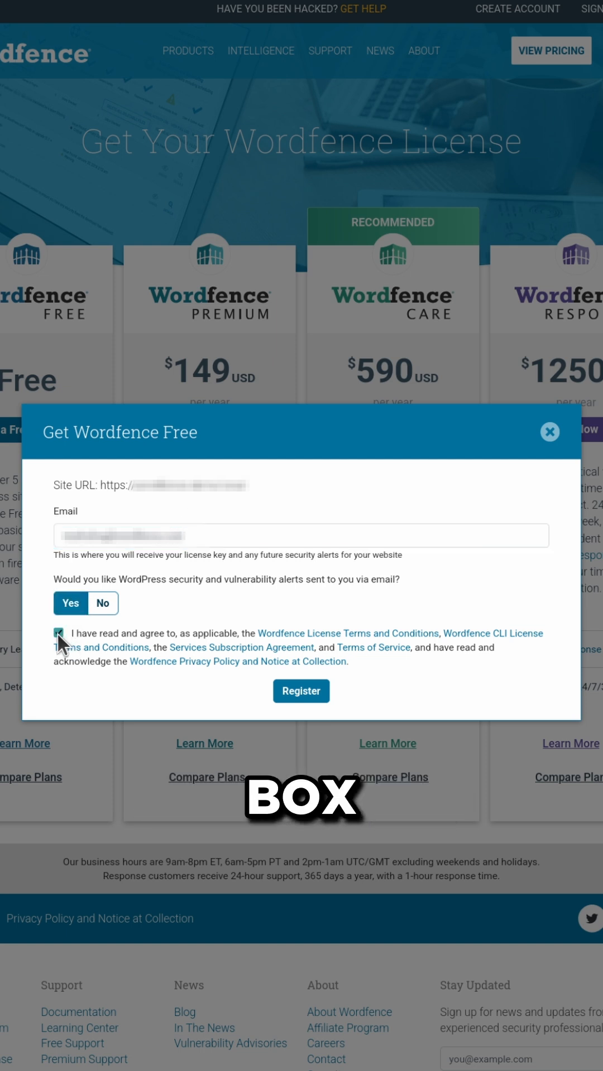
left_click(59, 632)
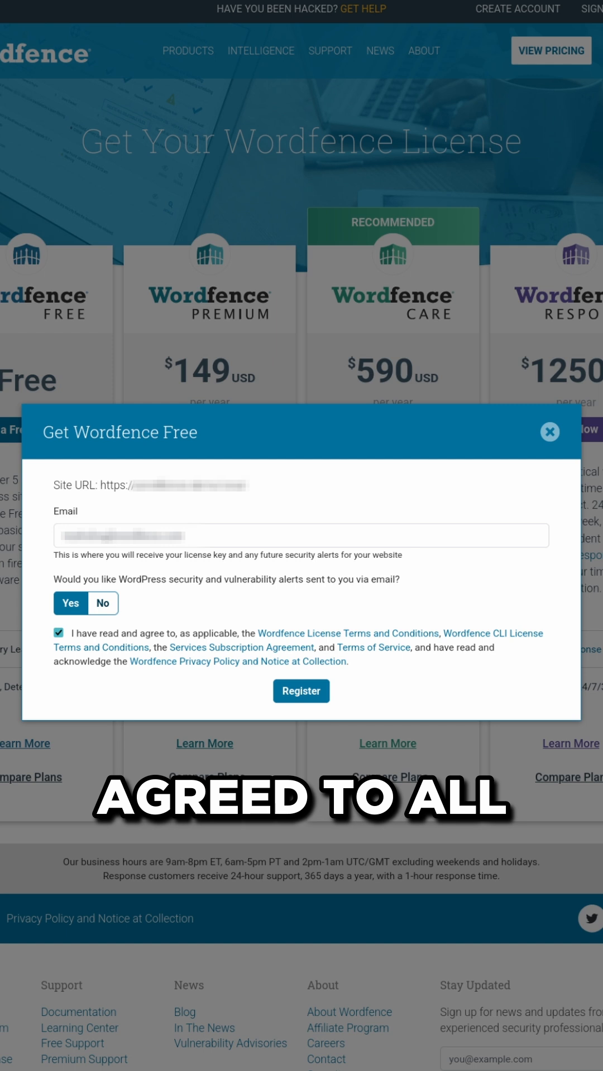
left_click(301, 691)
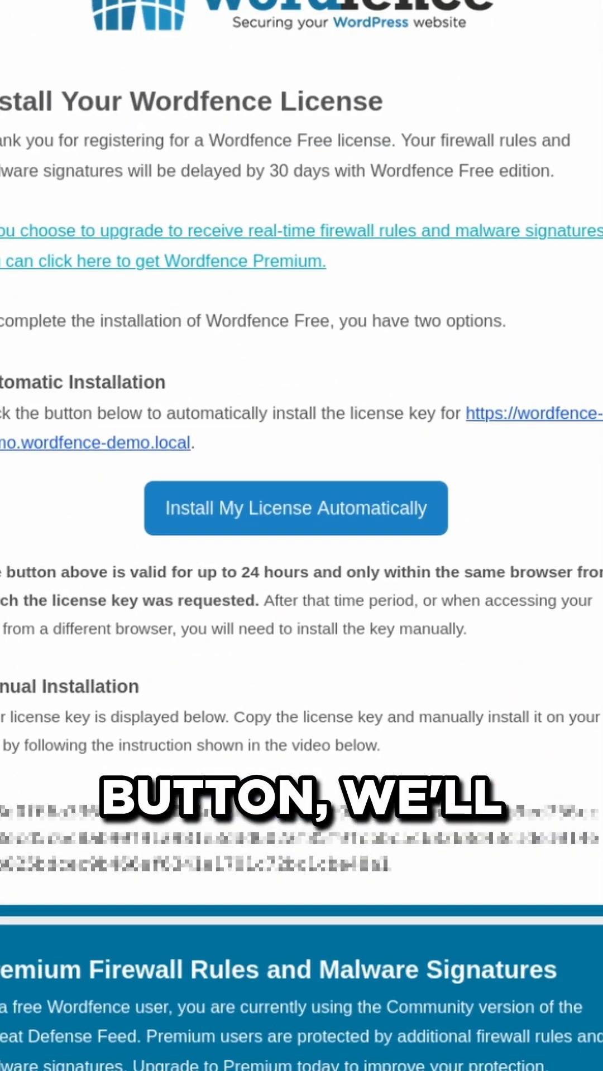
- Install the free license automatically from the email via the Install Wordfence page
left_click(295, 508)
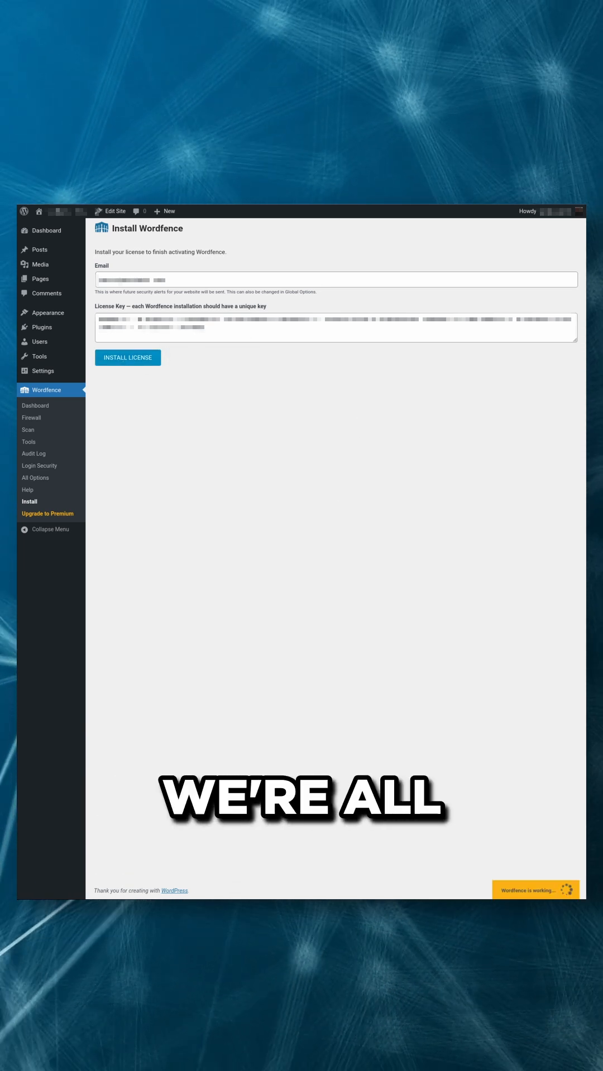
left_click(127, 358)
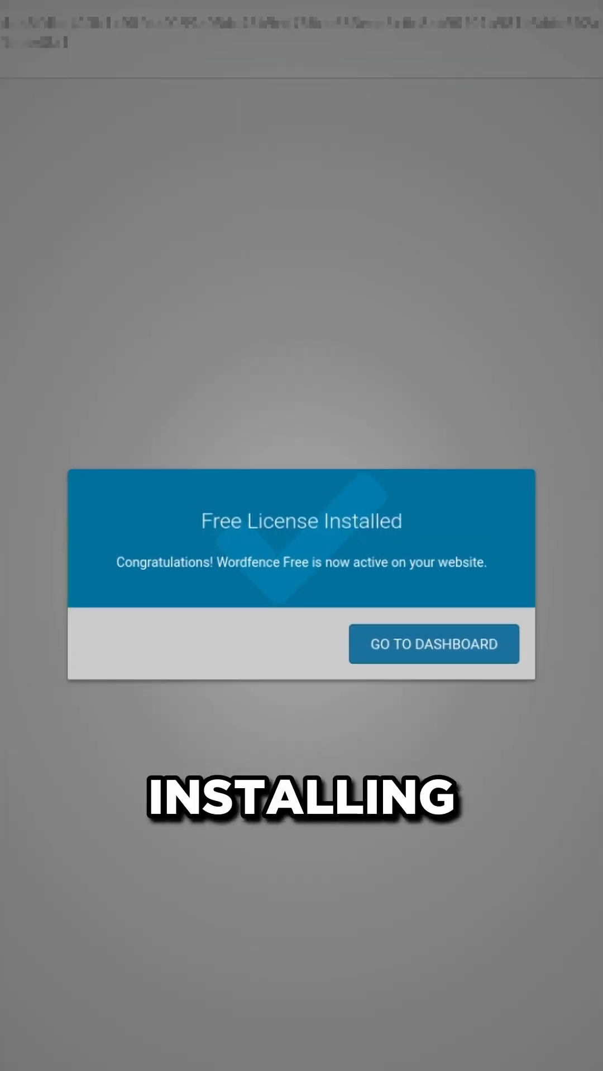